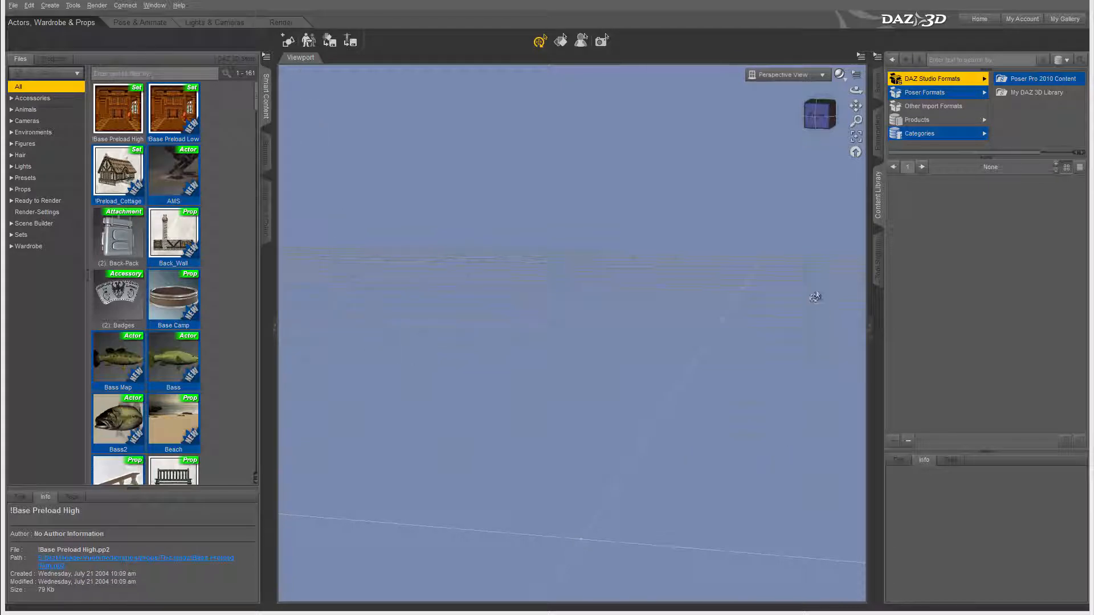
{"action": "mouse_move", "coordinate": [670, 147]}
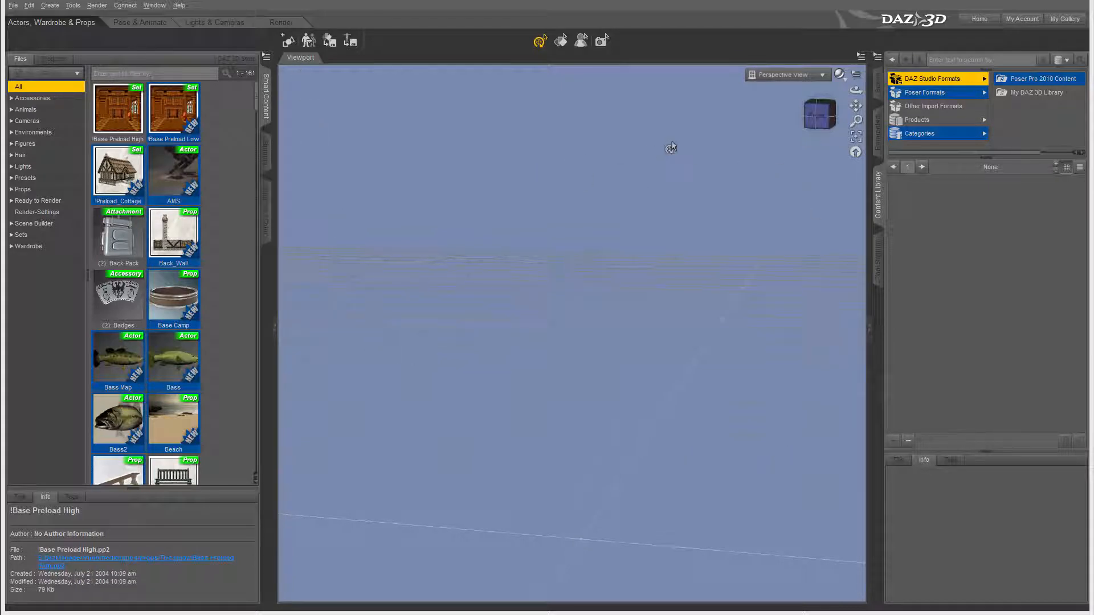
{"action": "mouse_move", "coordinate": [698, 191]}
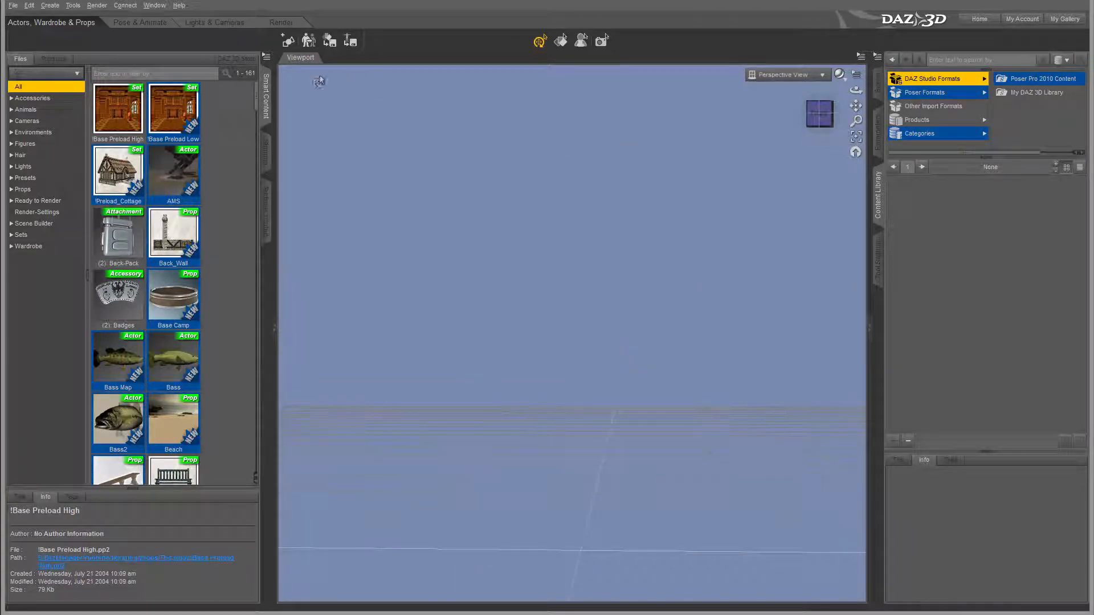
{"action": "mouse_move", "coordinate": [703, 244]}
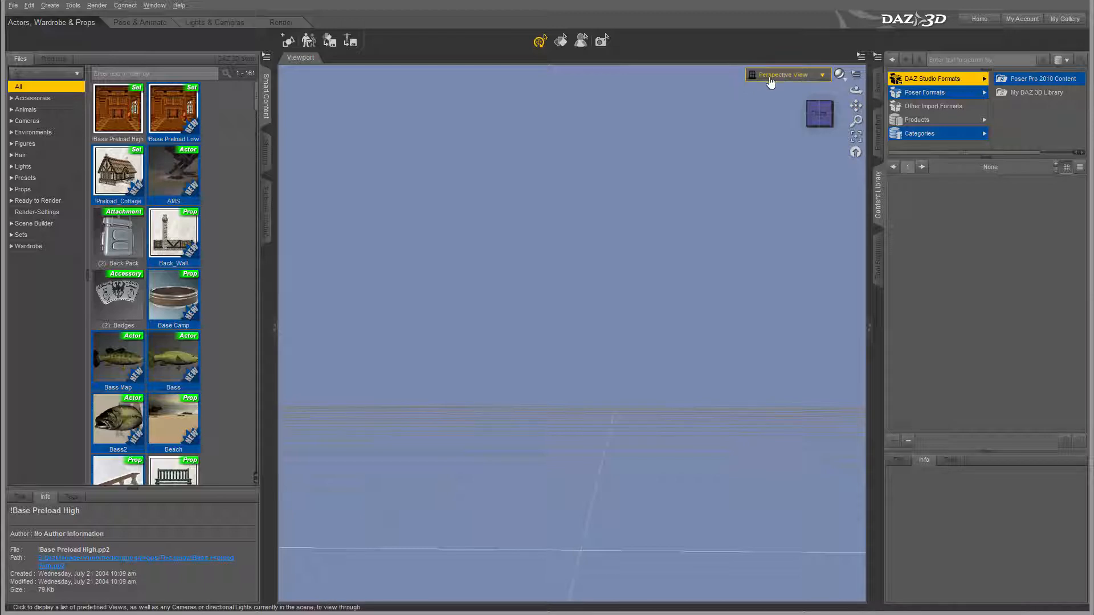
{"action": "mouse_move", "coordinate": [822, 76]}
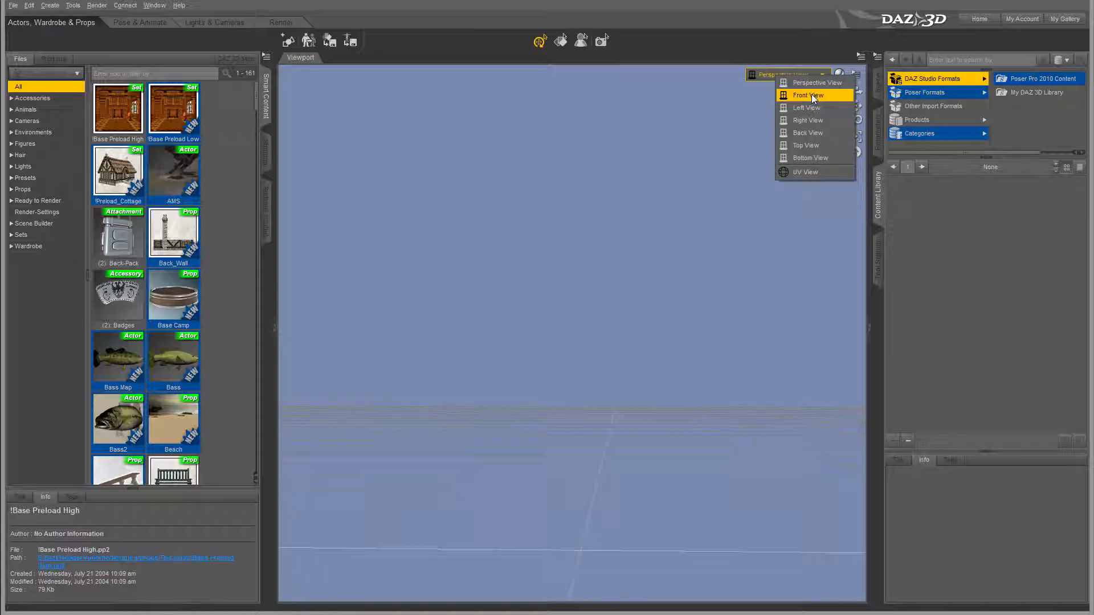
{"action": "mouse_move", "coordinate": [808, 132]}
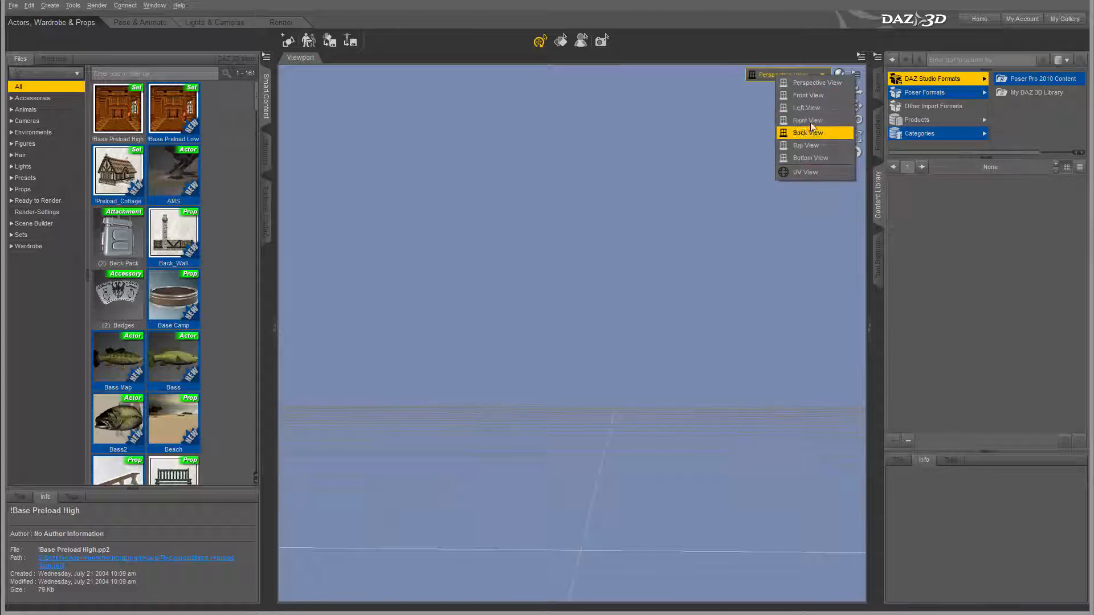
{"action": "mouse_move", "coordinate": [815, 95]}
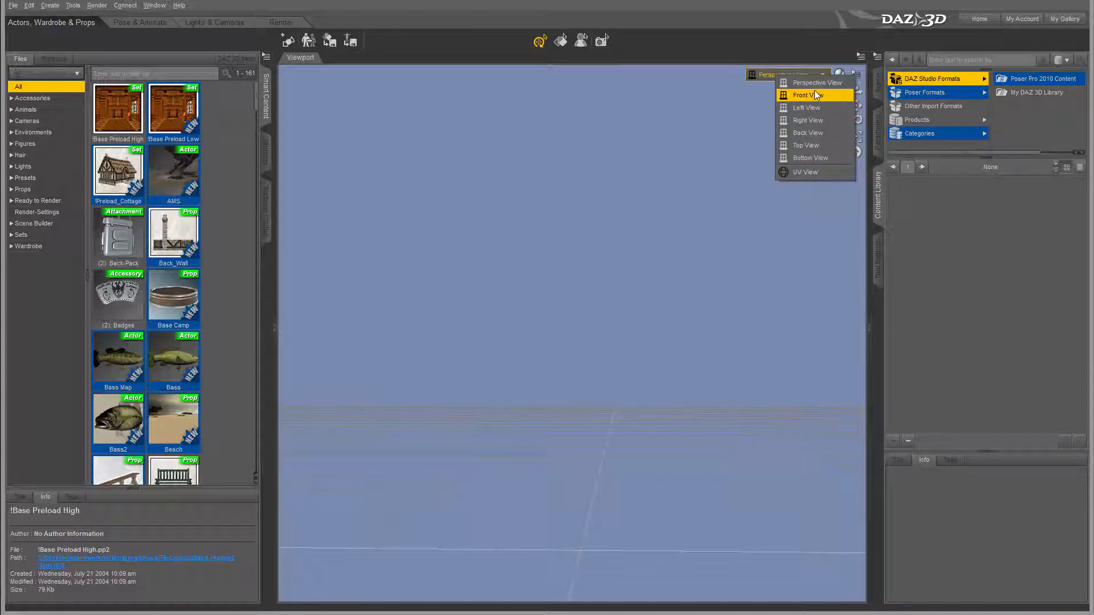
{"action": "left_click", "coordinate": [806, 94]}
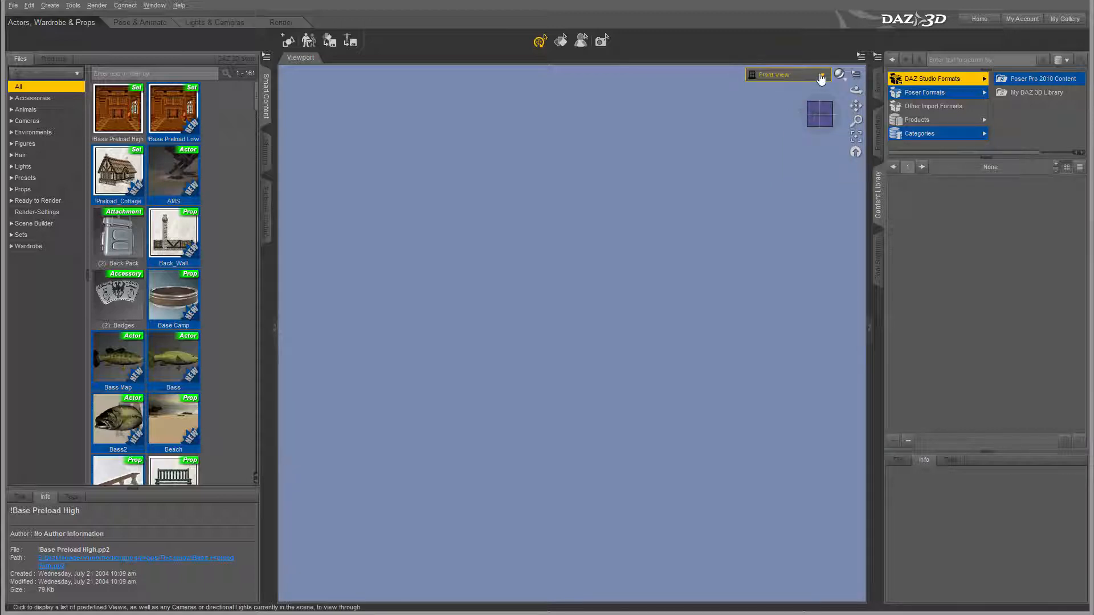
{"action": "left_click", "coordinate": [785, 75]}
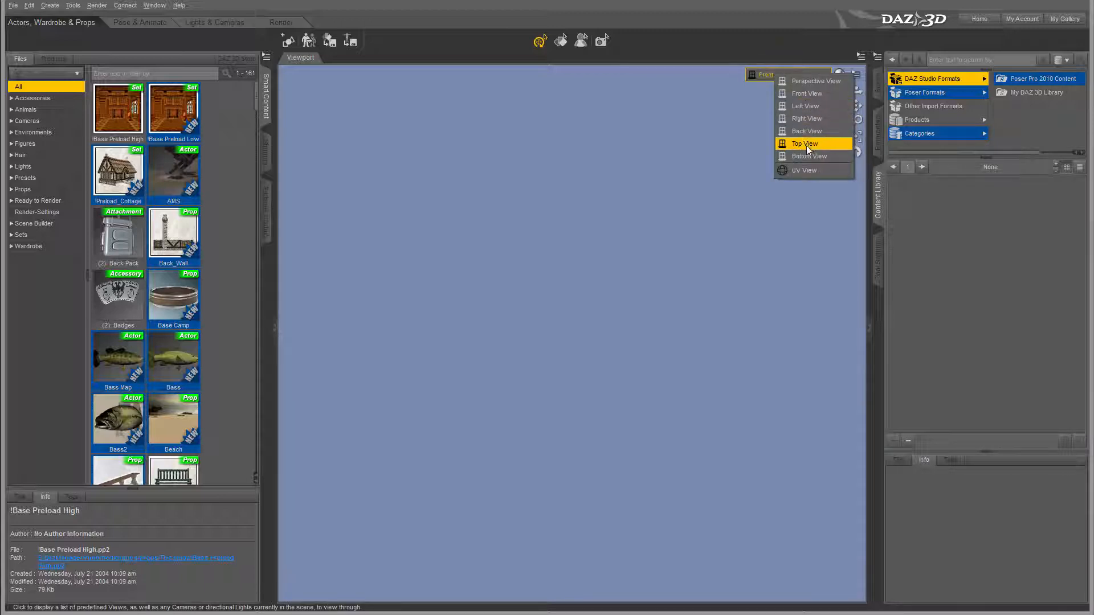
{"action": "left_click", "coordinate": [805, 144]}
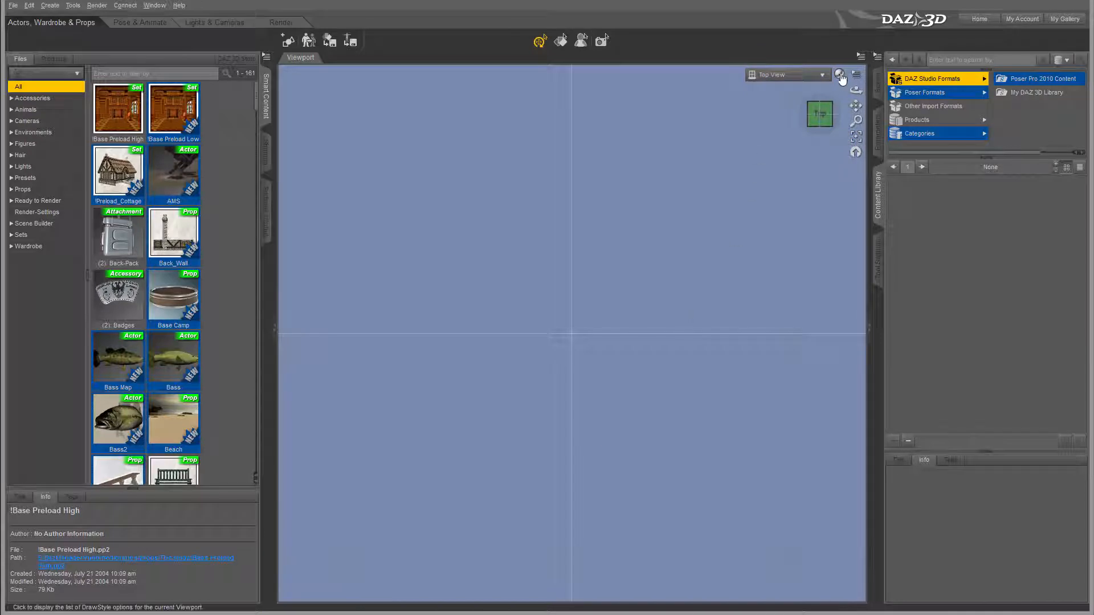
{"action": "left_click", "coordinate": [788, 75]}
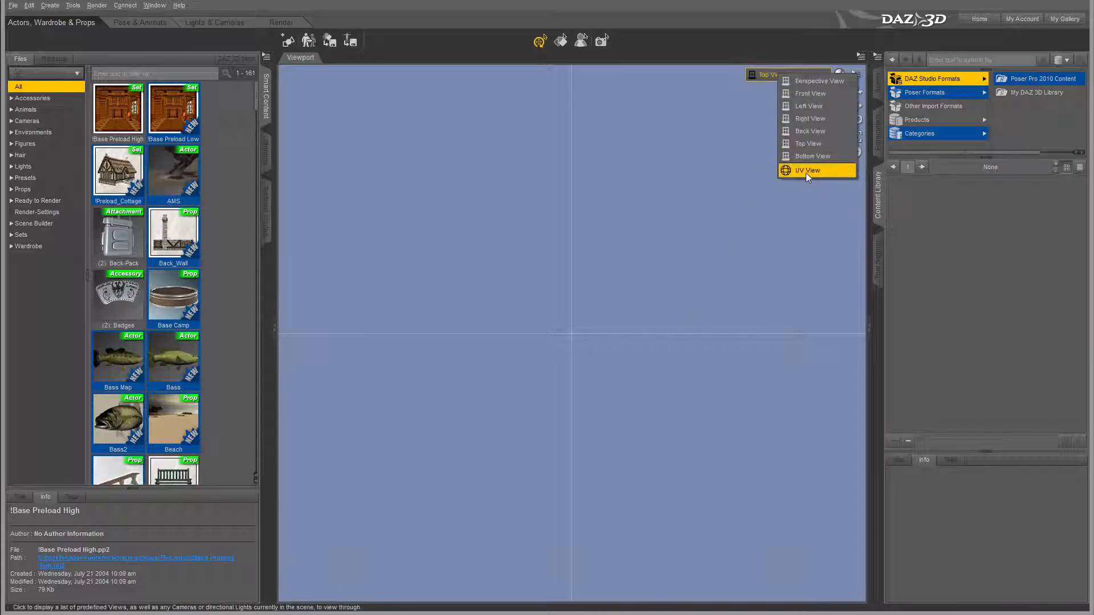
{"action": "left_click", "coordinate": [807, 169]}
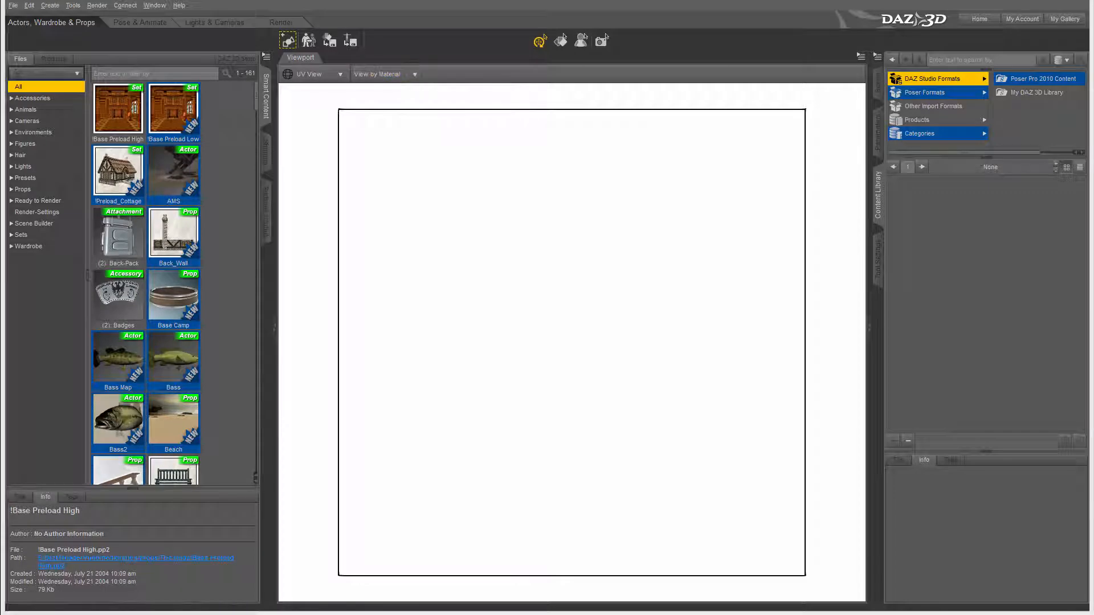
{"action": "left_click", "coordinate": [315, 73]}
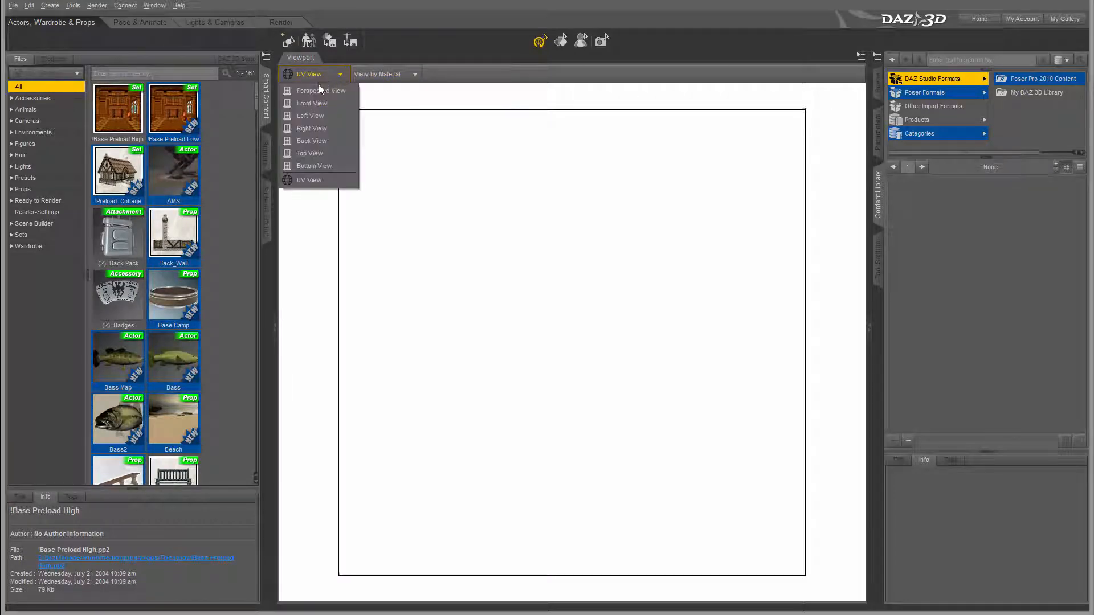
{"action": "left_click", "coordinate": [320, 91]}
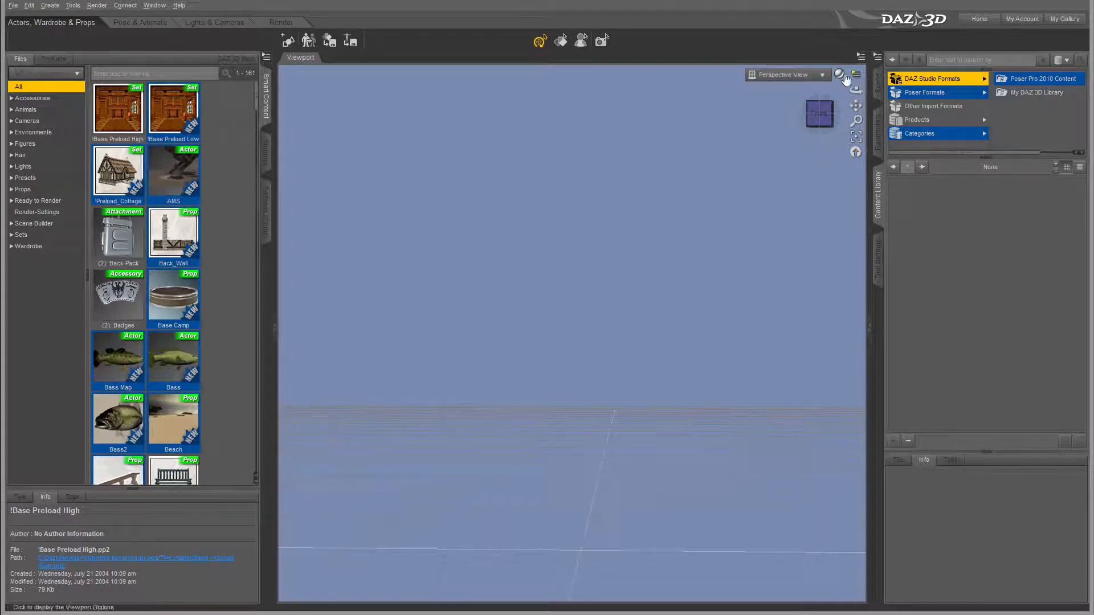
{"action": "left_click", "coordinate": [840, 75]}
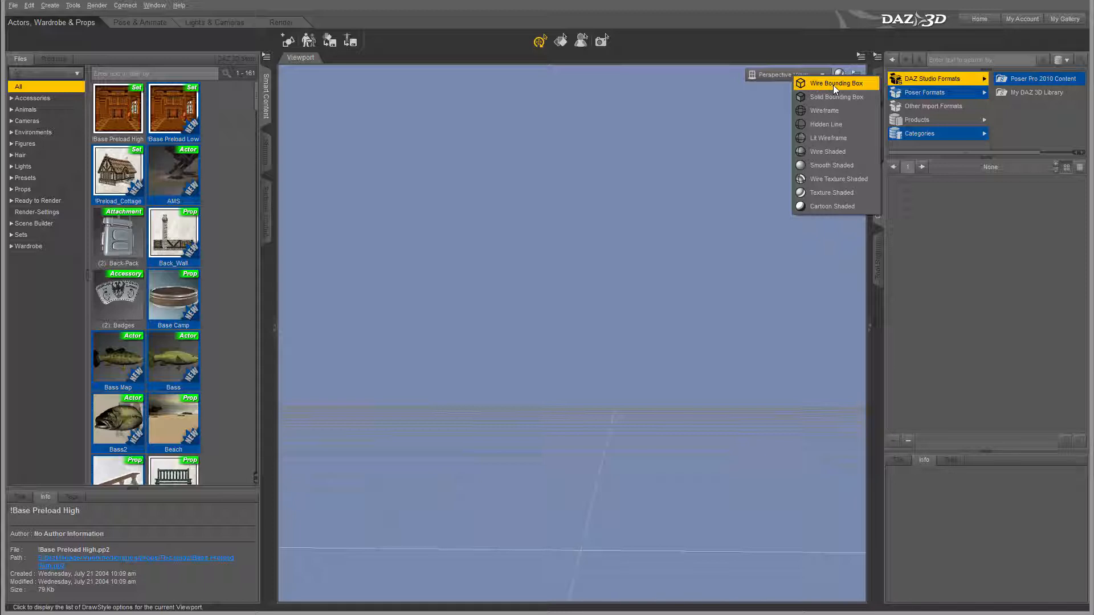
{"action": "mouse_move", "coordinate": [834, 96]}
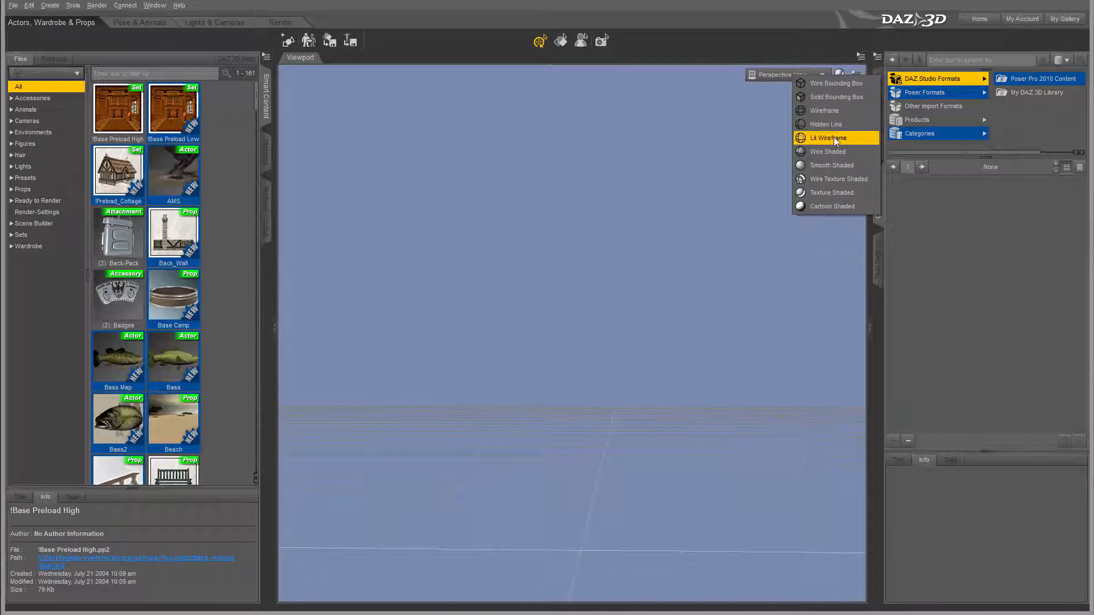
{"action": "mouse_move", "coordinate": [835, 206]}
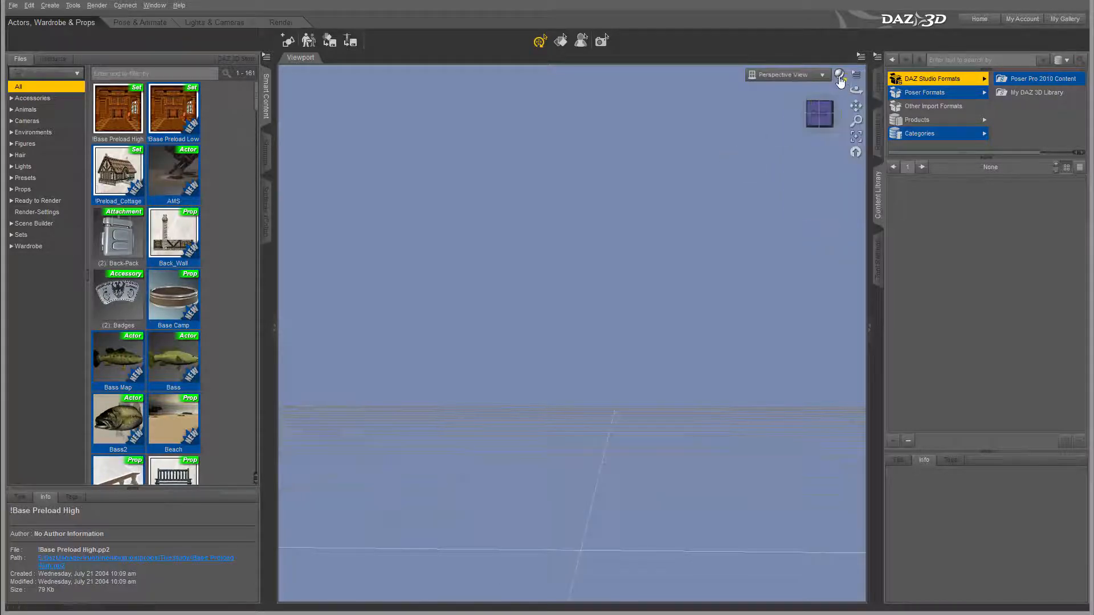
{"action": "left_click", "coordinate": [839, 76]}
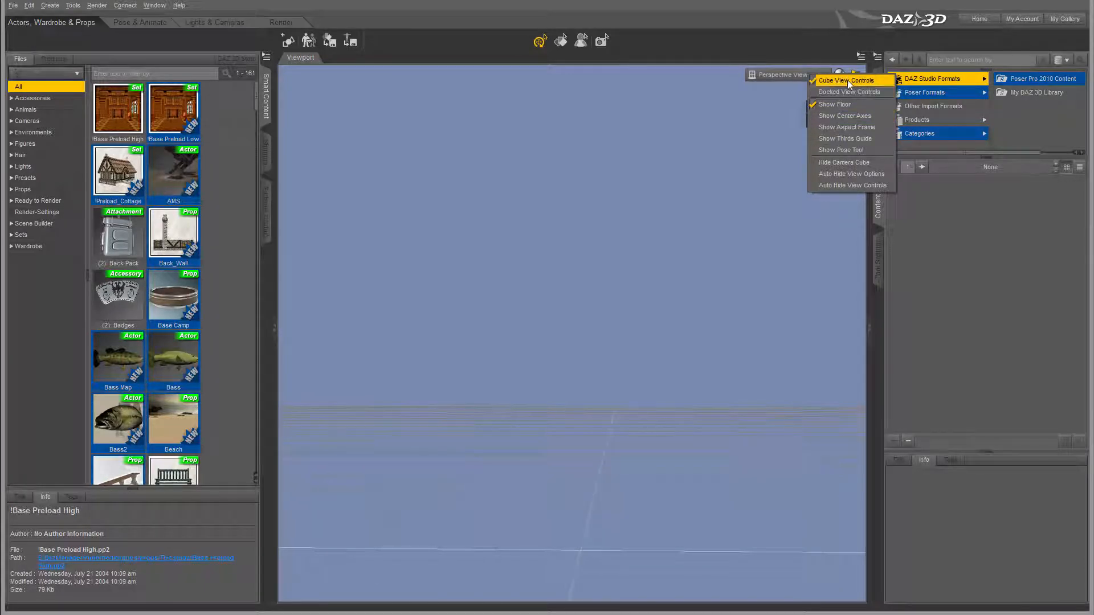
{"action": "mouse_move", "coordinate": [847, 126]}
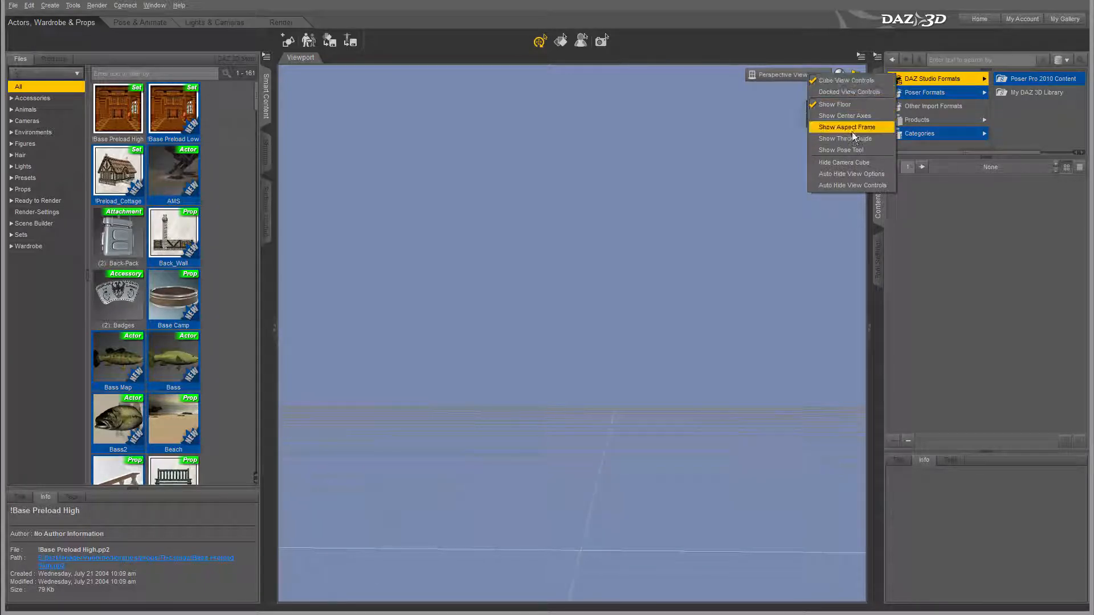
{"action": "mouse_move", "coordinate": [843, 138]}
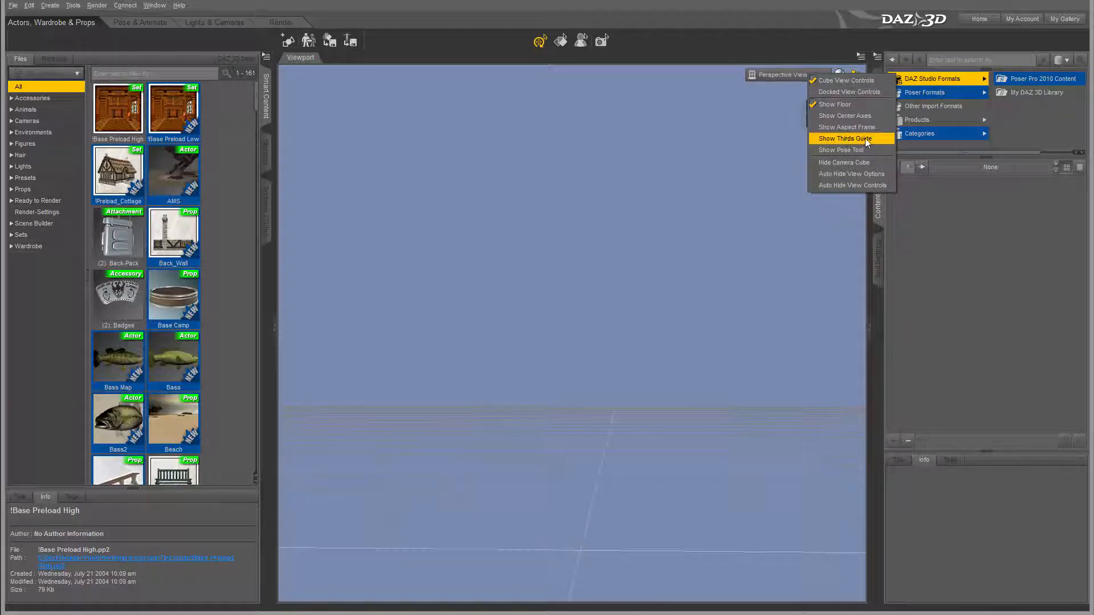
Step: Turn Show Thirds Guide on, then off again, leaving the Viewport Options menu open
{"action": "left_click", "coordinate": [841, 138]}
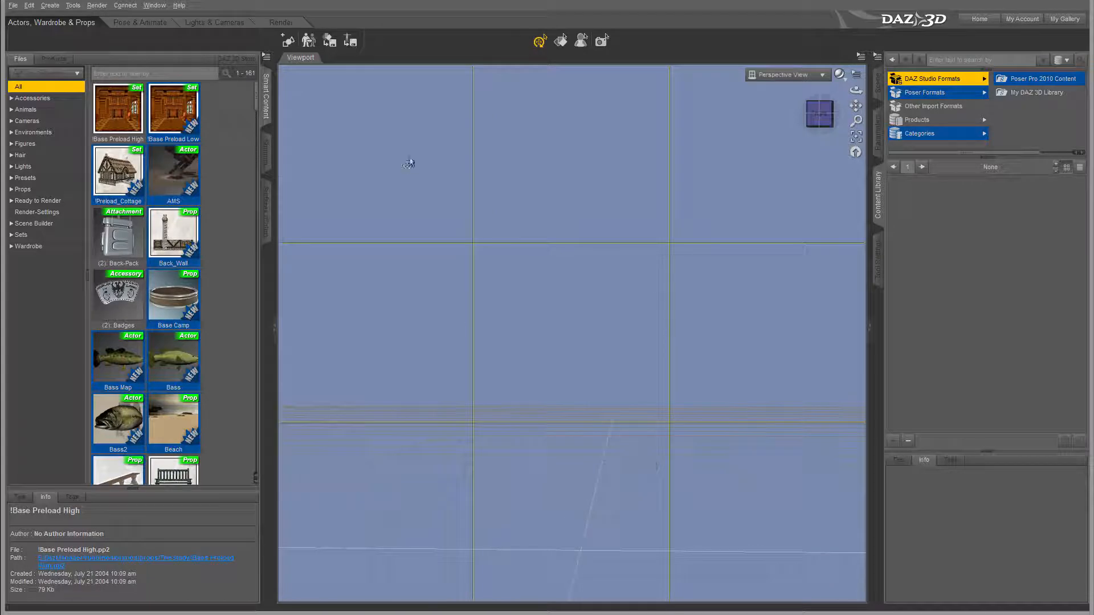
{"action": "mouse_move", "coordinate": [564, 293]}
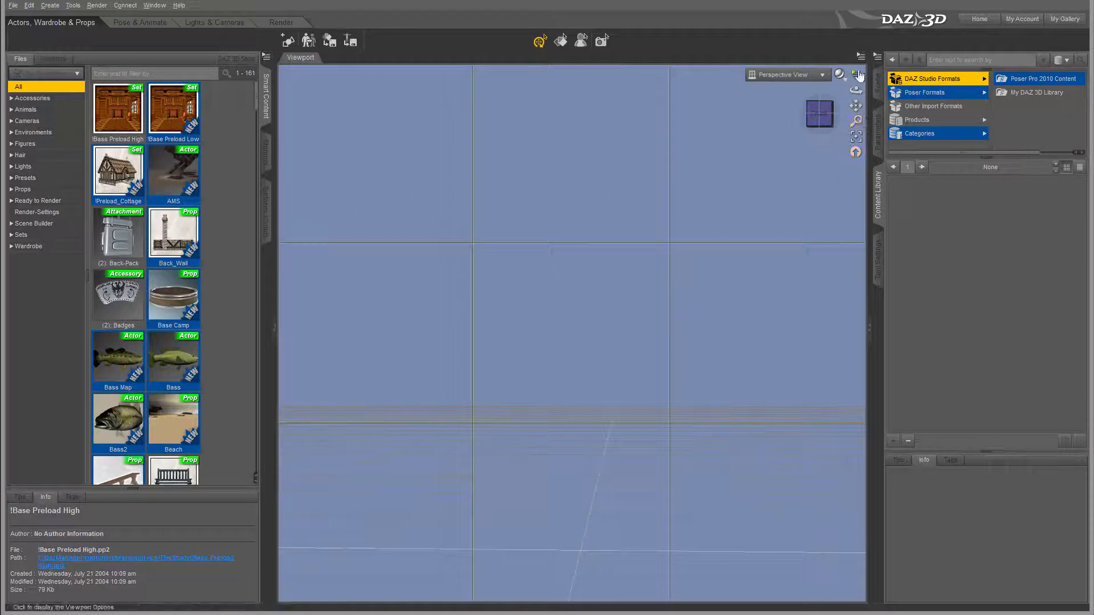
{"action": "left_click", "coordinate": [861, 57]}
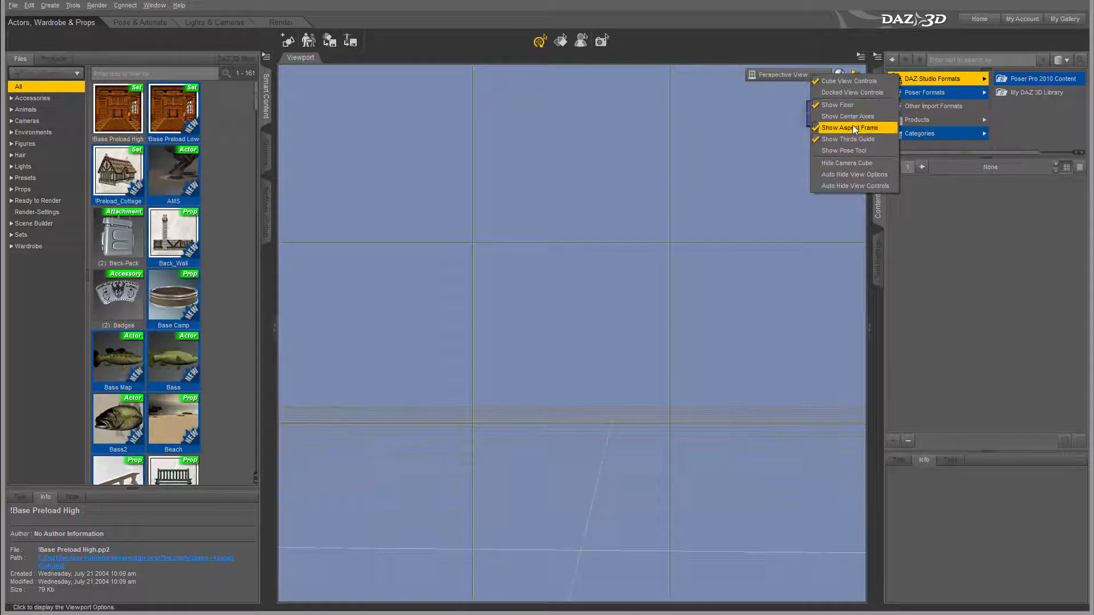
{"action": "left_click", "coordinate": [848, 139]}
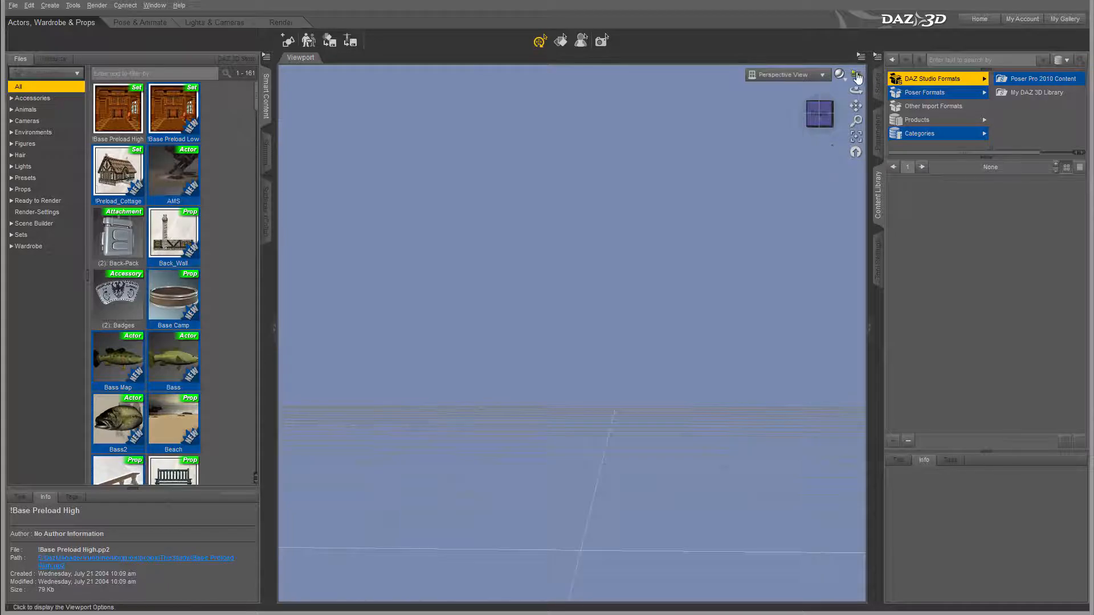
{"action": "left_click", "coordinate": [855, 77]}
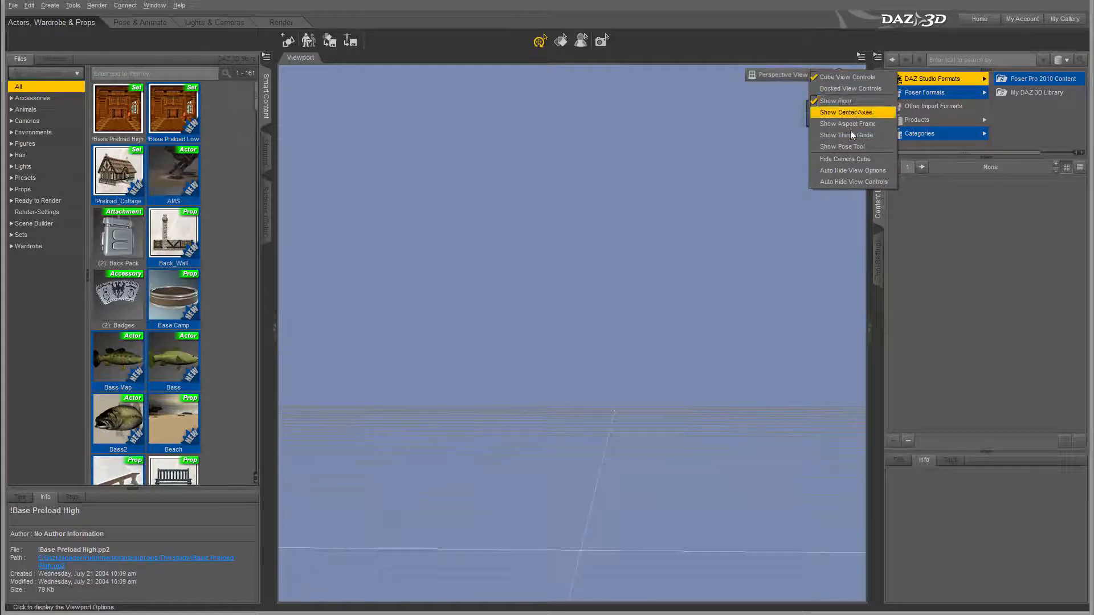
{"action": "mouse_move", "coordinate": [844, 159]}
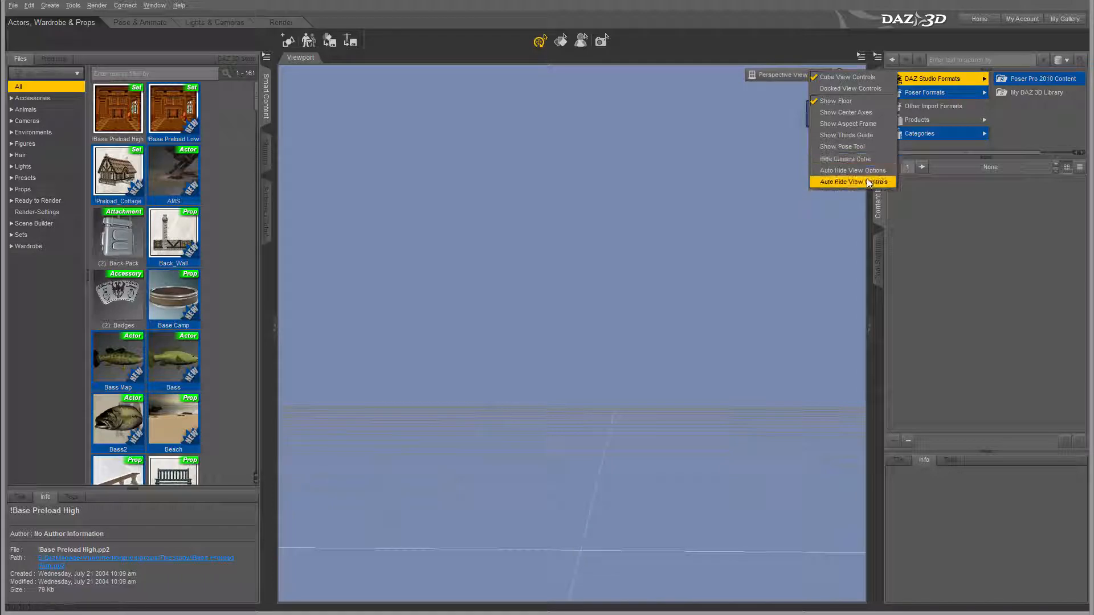
{"action": "mouse_move", "coordinate": [842, 159]}
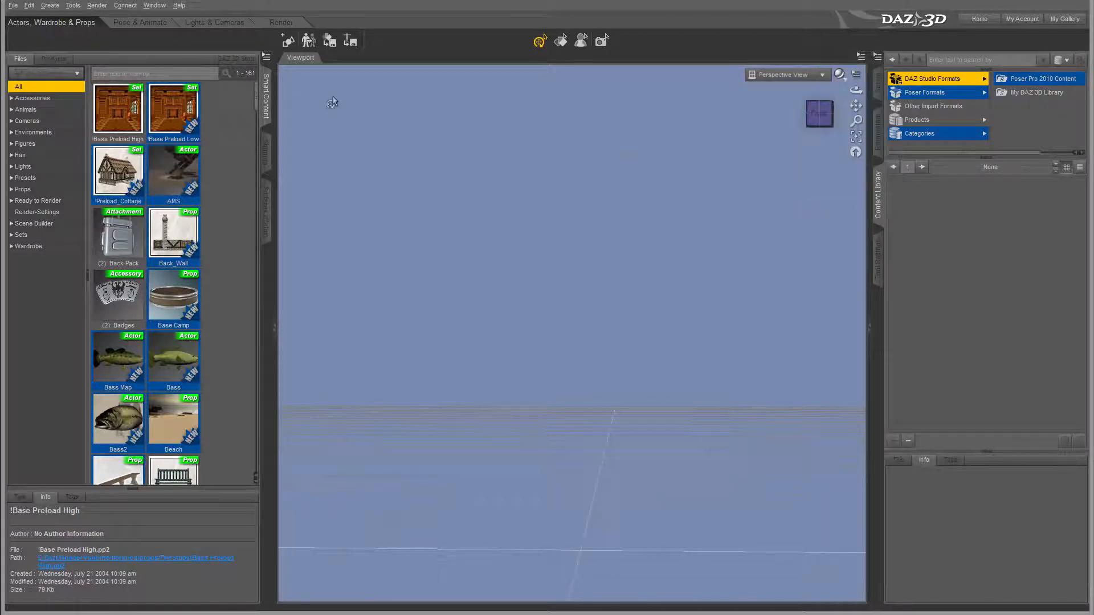
{"action": "mouse_move", "coordinate": [659, 234]}
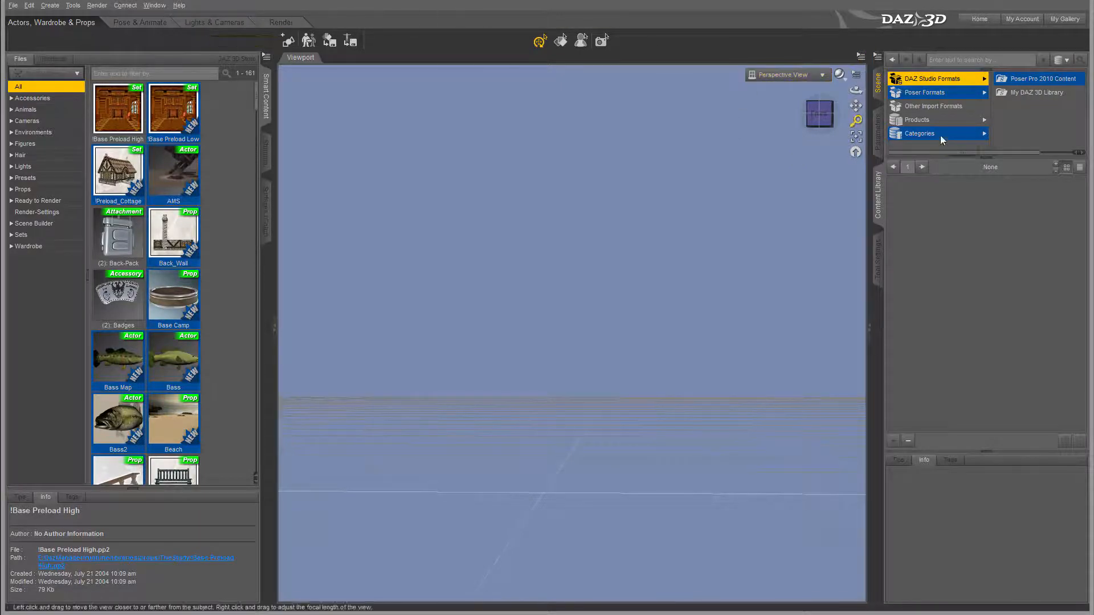
{"action": "mouse_move", "coordinate": [856, 152]}
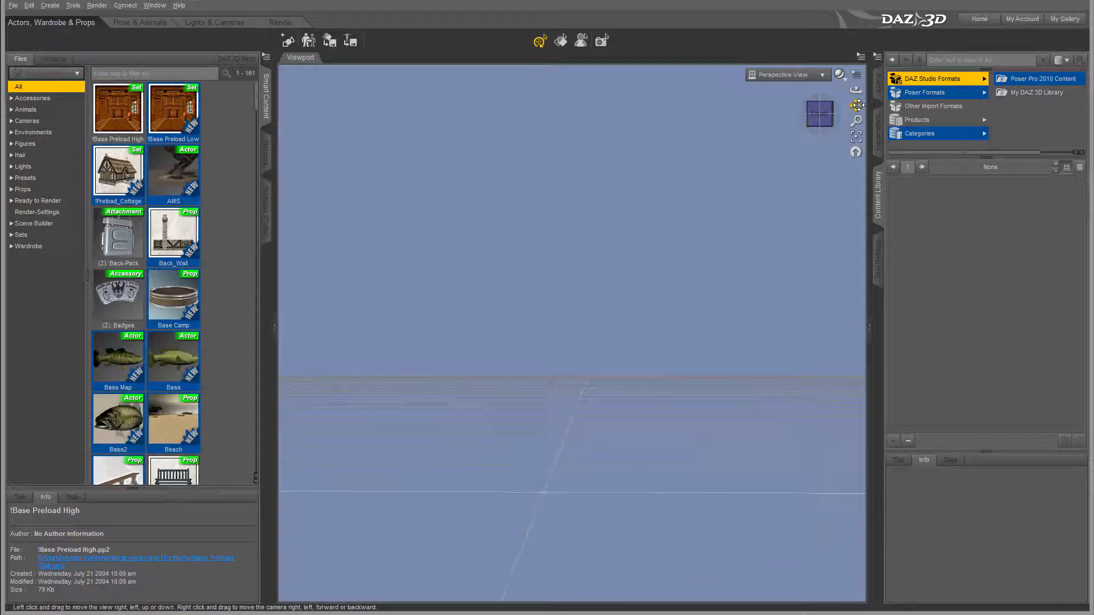
{"action": "mouse_move", "coordinate": [857, 105]}
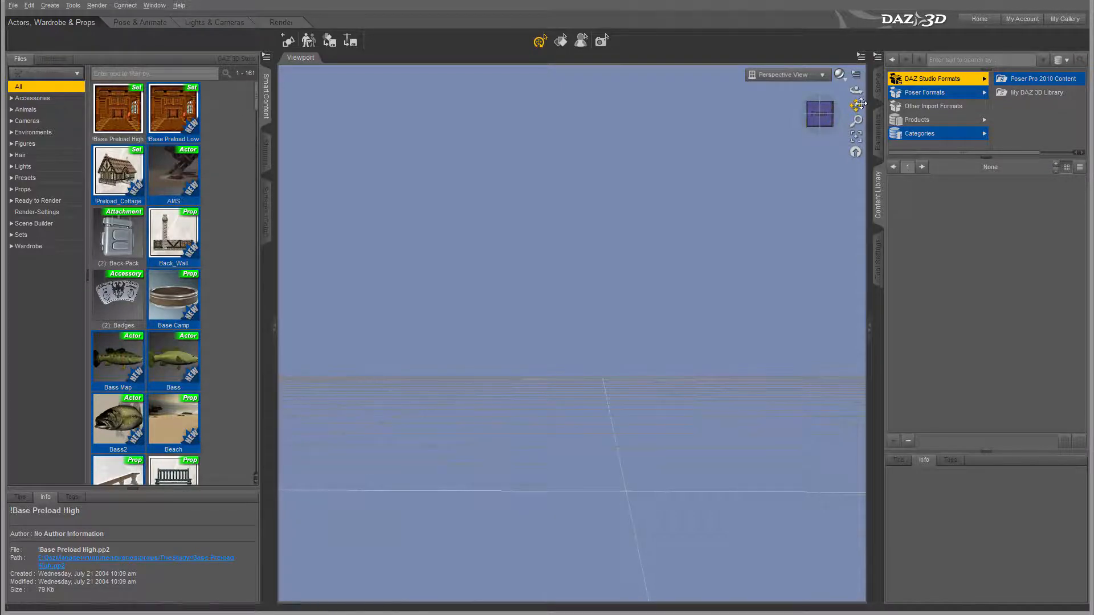
{"action": "mouse_move", "coordinate": [855, 103]}
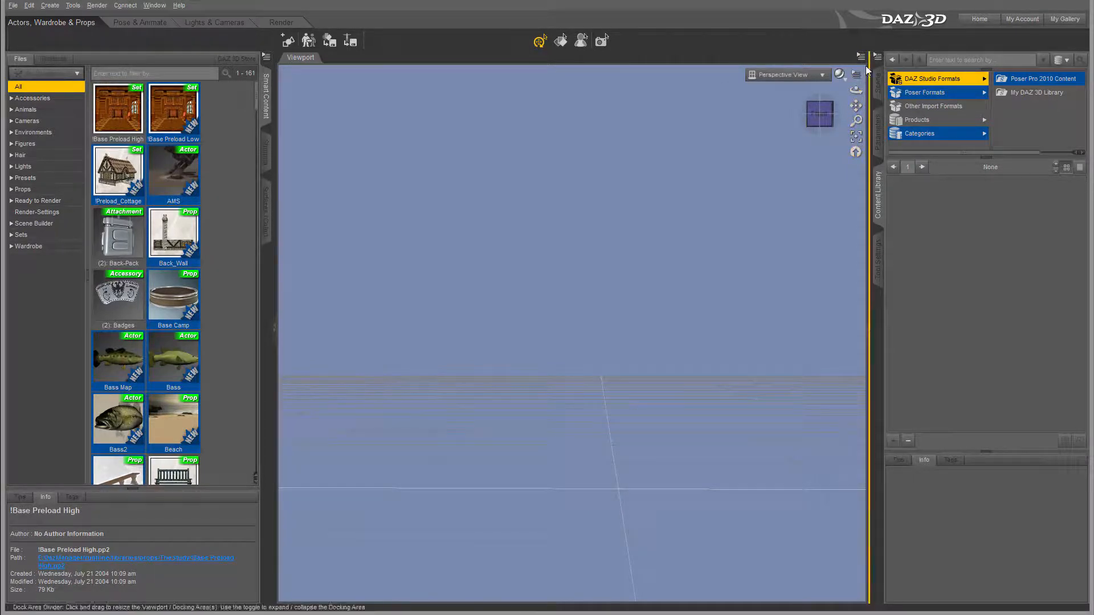
{"action": "mouse_move", "coordinate": [841, 75]}
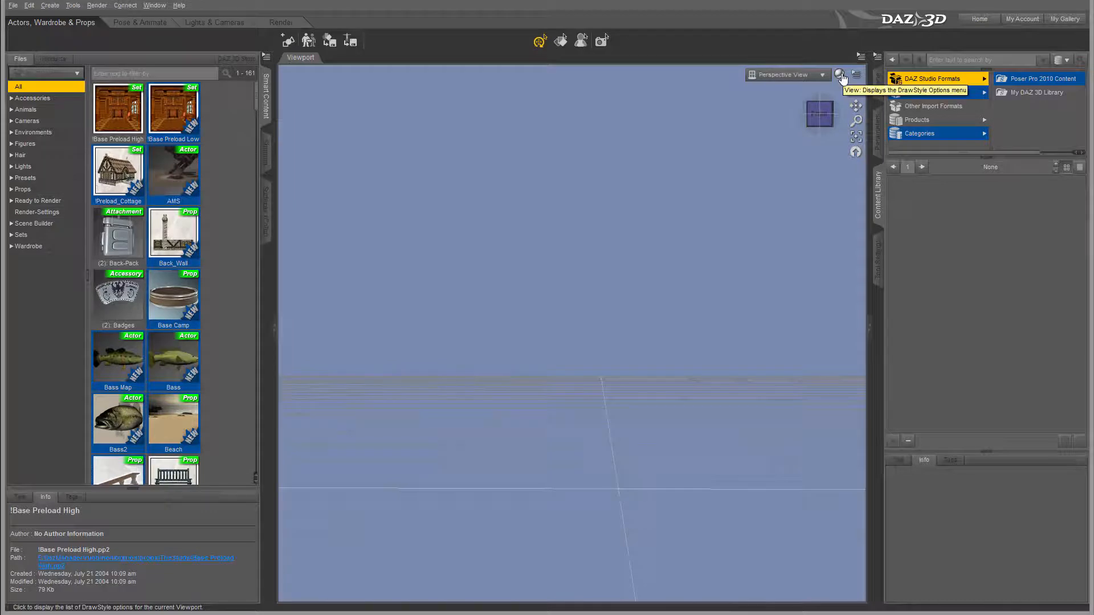
{"action": "mouse_move", "coordinate": [853, 76]}
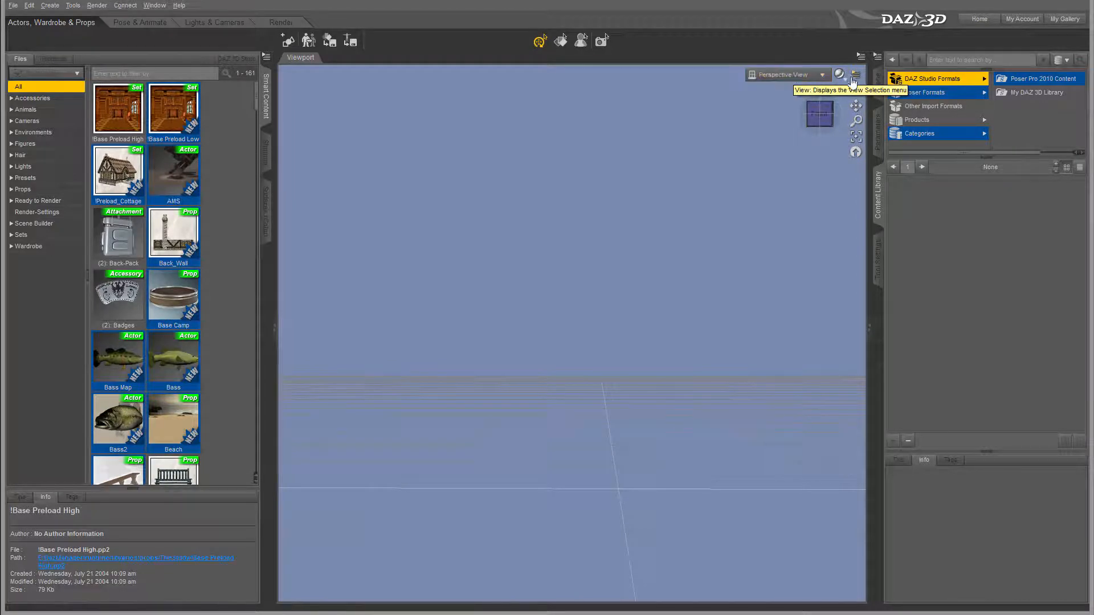
{"action": "mouse_move", "coordinate": [803, 145]}
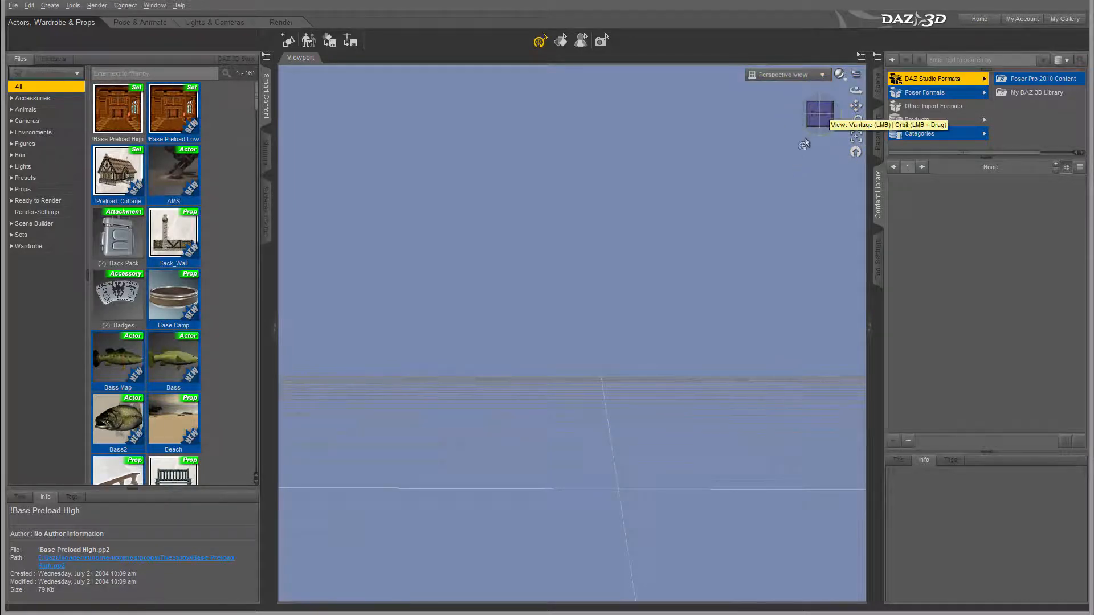
{"action": "mouse_move", "coordinate": [835, 121]}
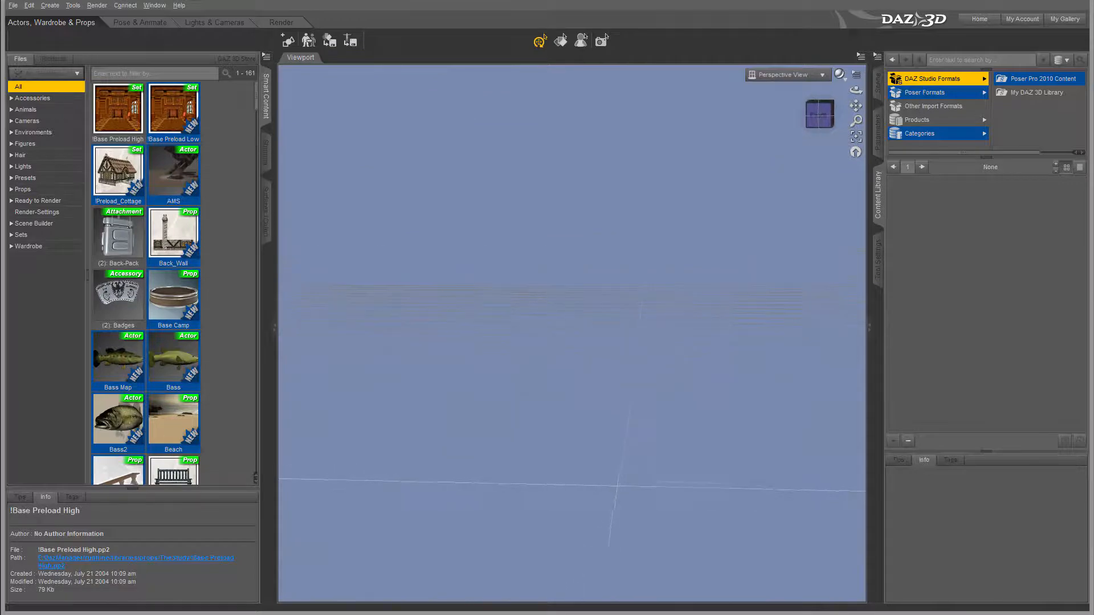
{"action": "mouse_move", "coordinate": [822, 111]}
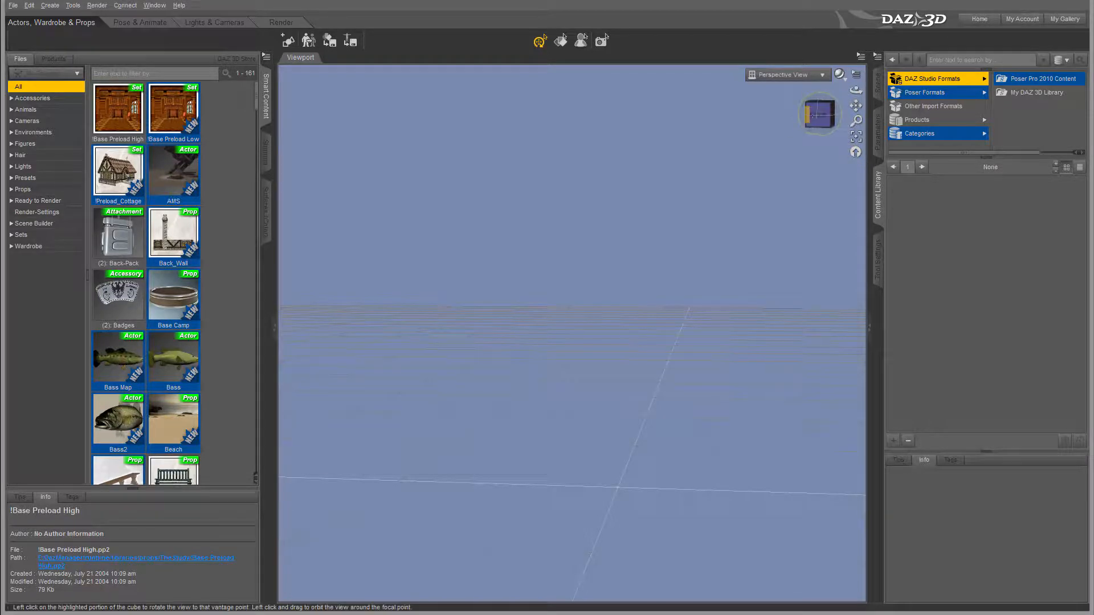
{"action": "left_click_drag", "start_coordinate": [830, 105], "coordinate": [819, 122]}
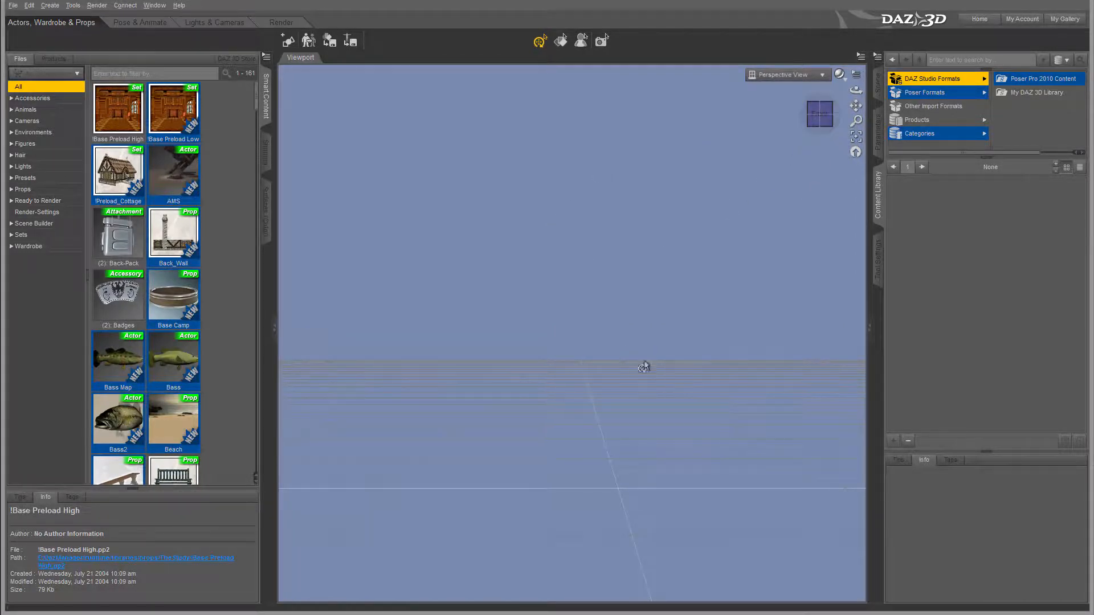
{"action": "mouse_move", "coordinate": [827, 116]}
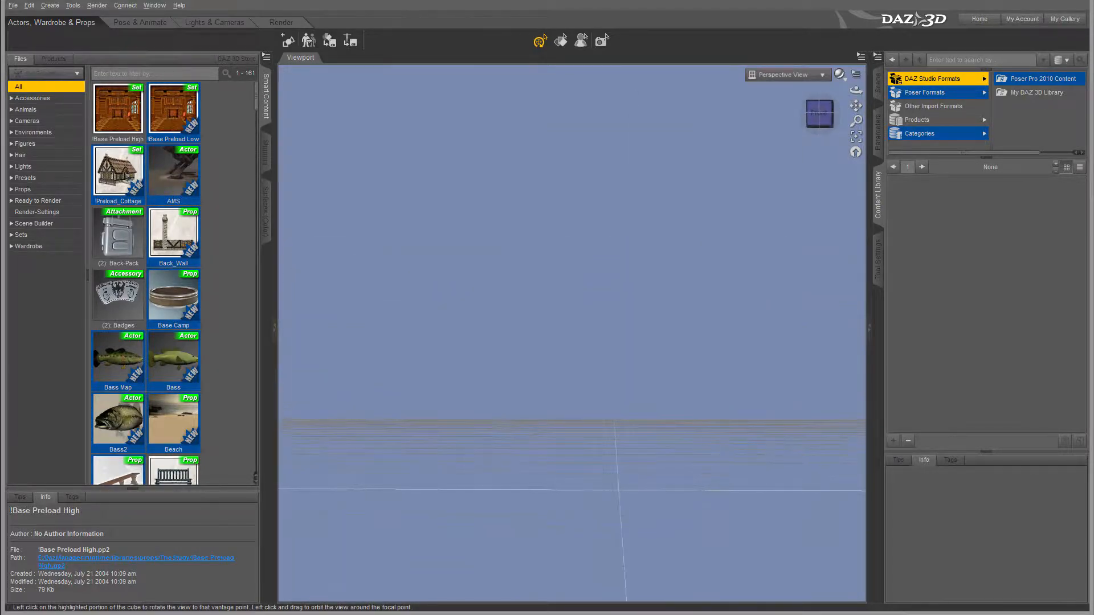
{"action": "mouse_move", "coordinate": [657, 181]}
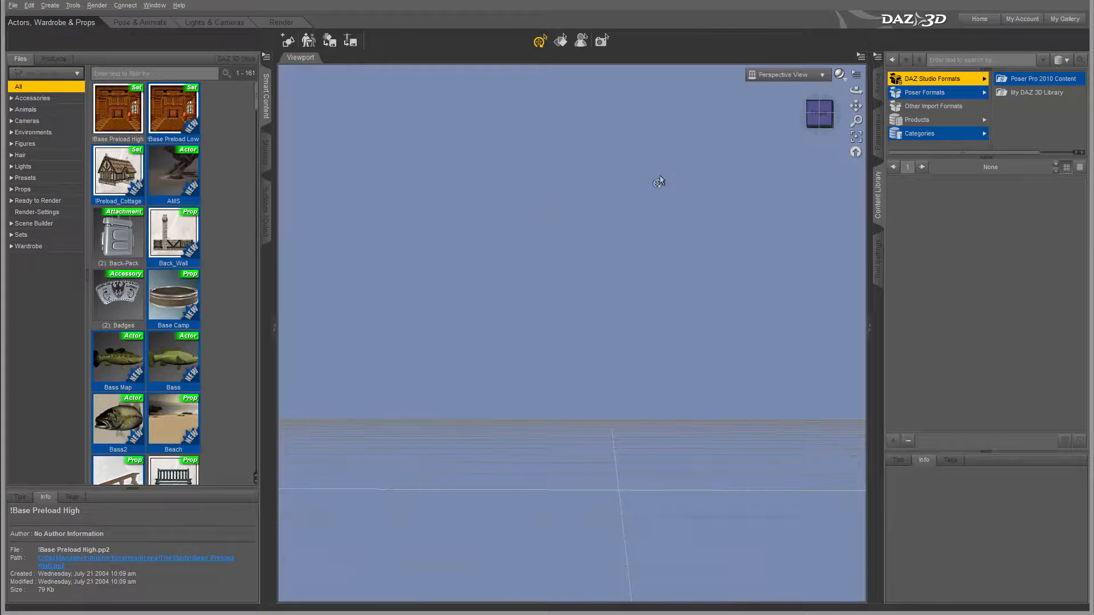
{"action": "mouse_move", "coordinate": [629, 177]}
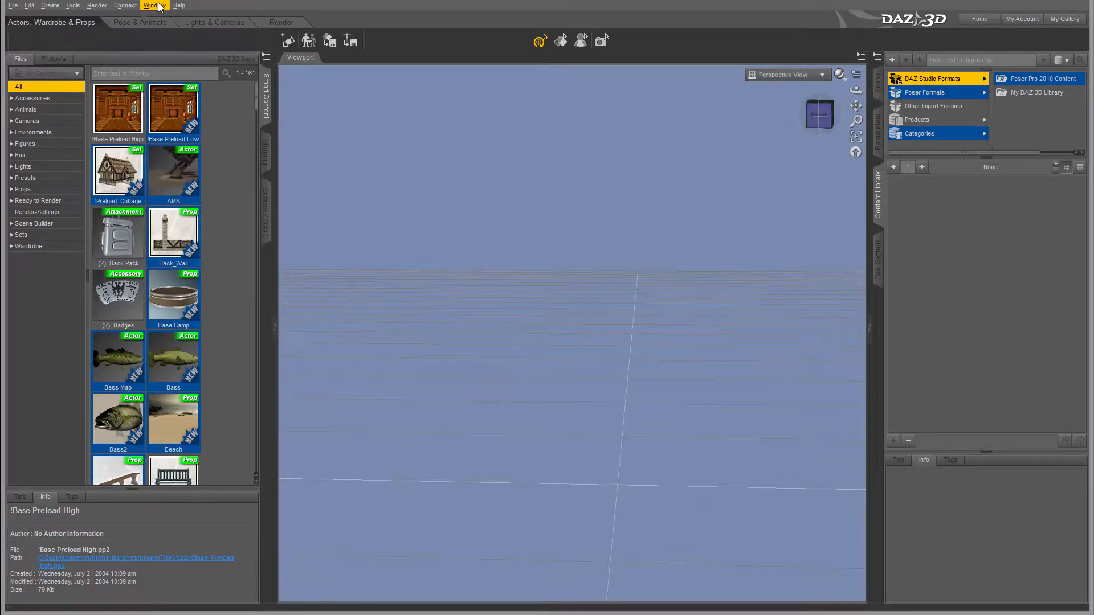
{"action": "left_click", "coordinate": [12, 4]}
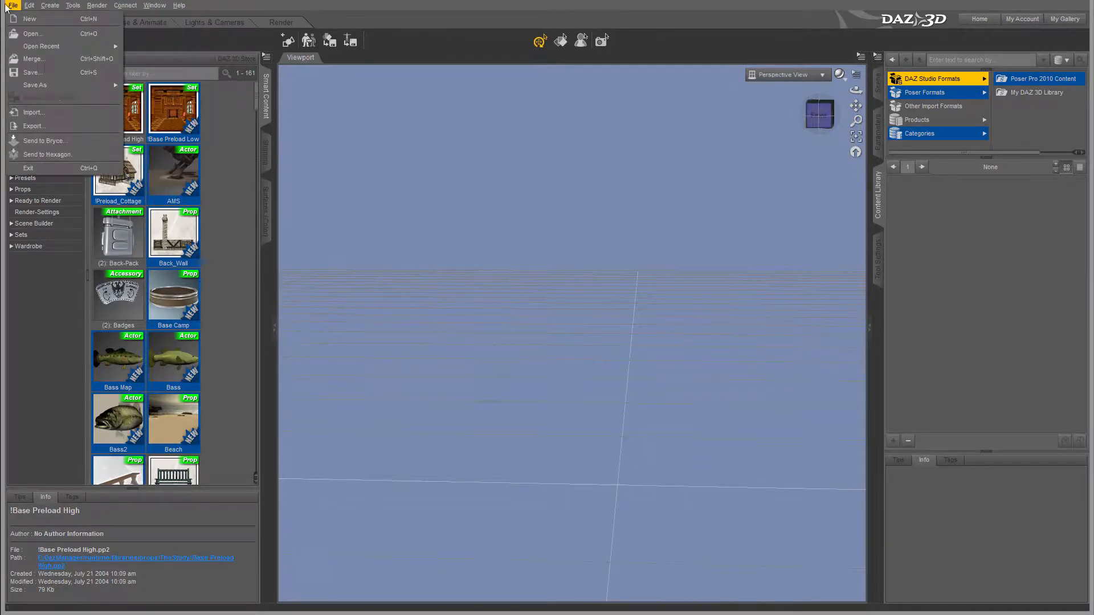
{"action": "left_click", "coordinate": [154, 5]}
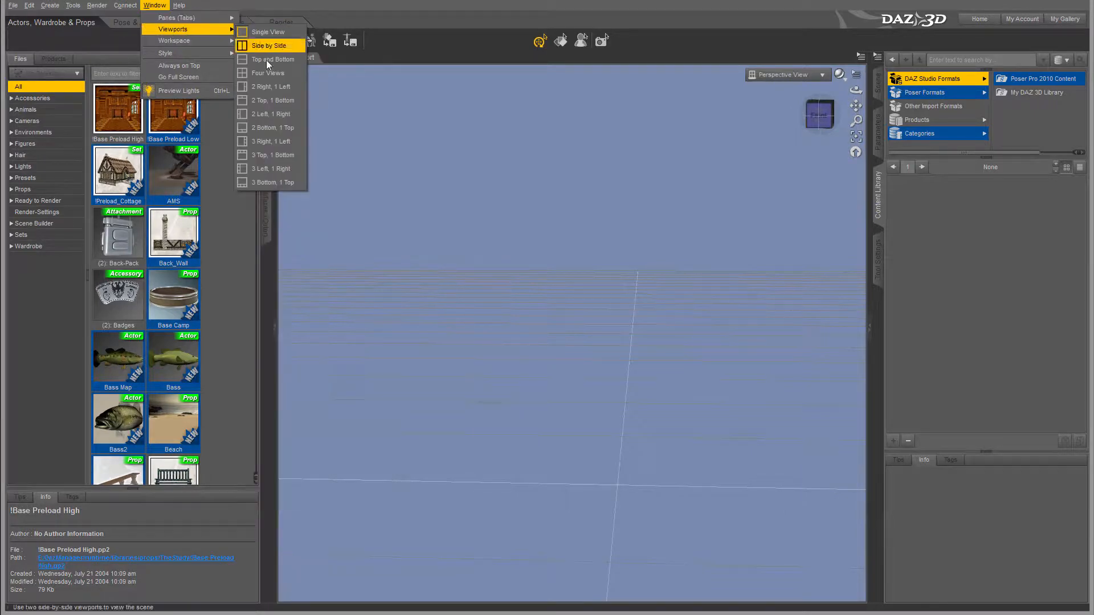
{"action": "left_click", "coordinate": [268, 32]}
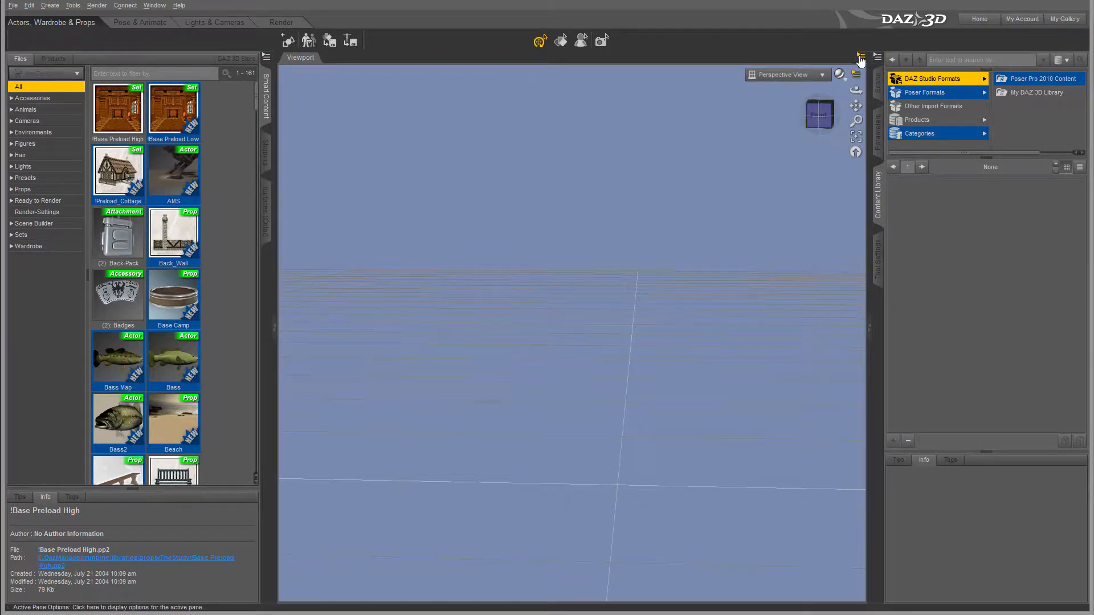
{"action": "left_click", "coordinate": [860, 57]}
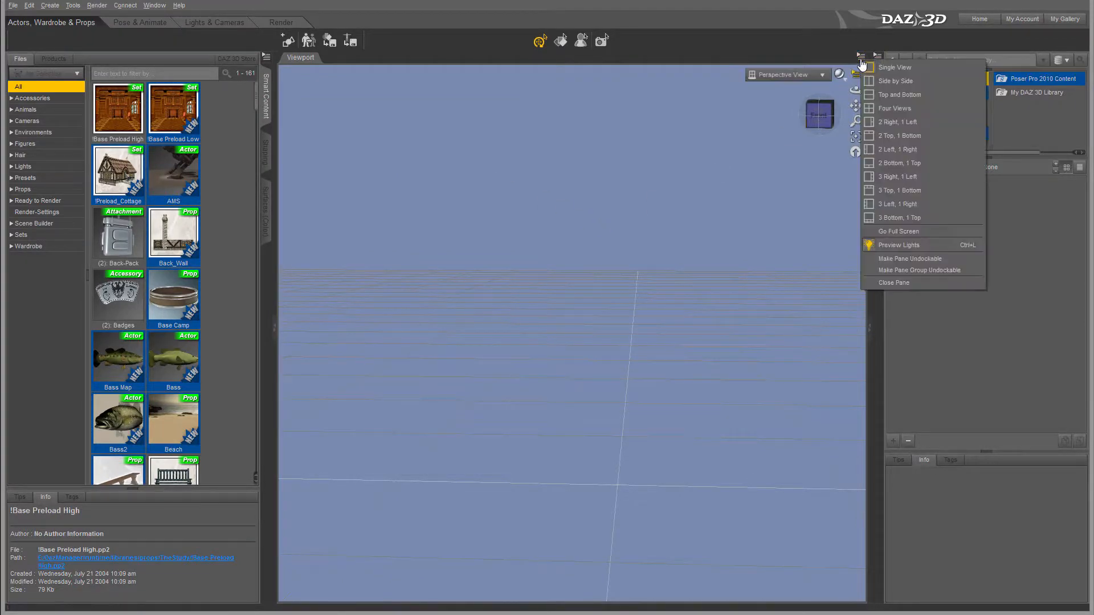
{"action": "mouse_move", "coordinate": [900, 190]}
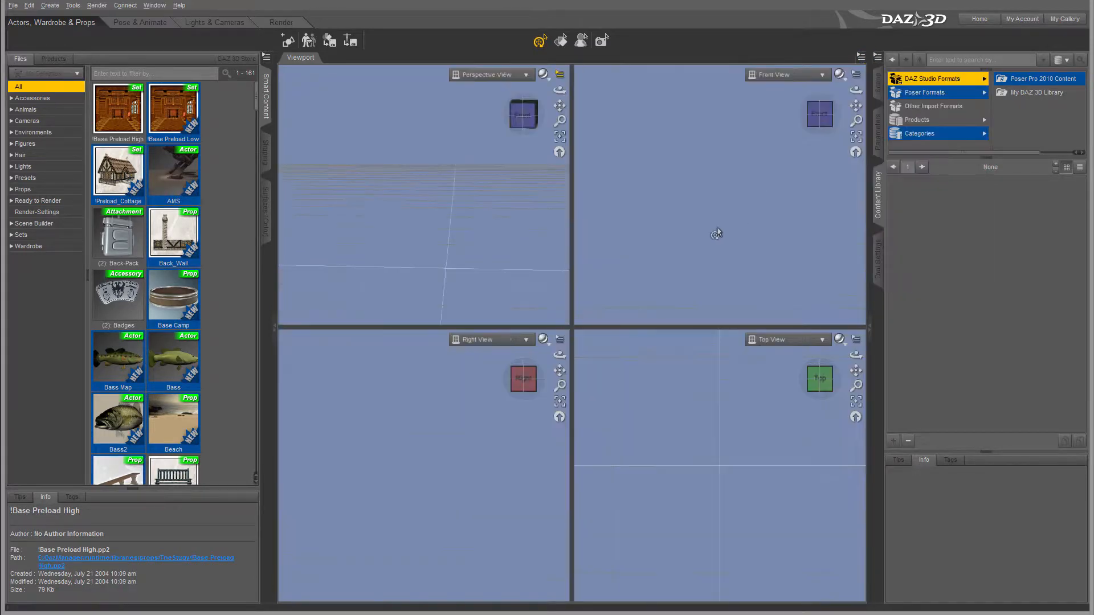
{"action": "left_click", "coordinate": [862, 56]}
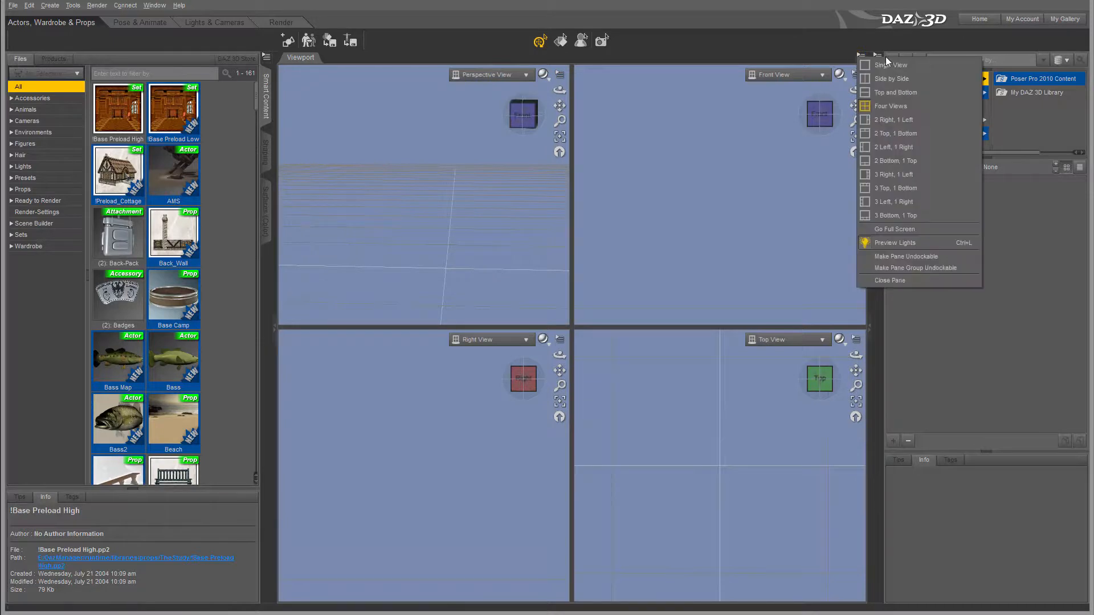
{"action": "left_click", "coordinate": [891, 64]}
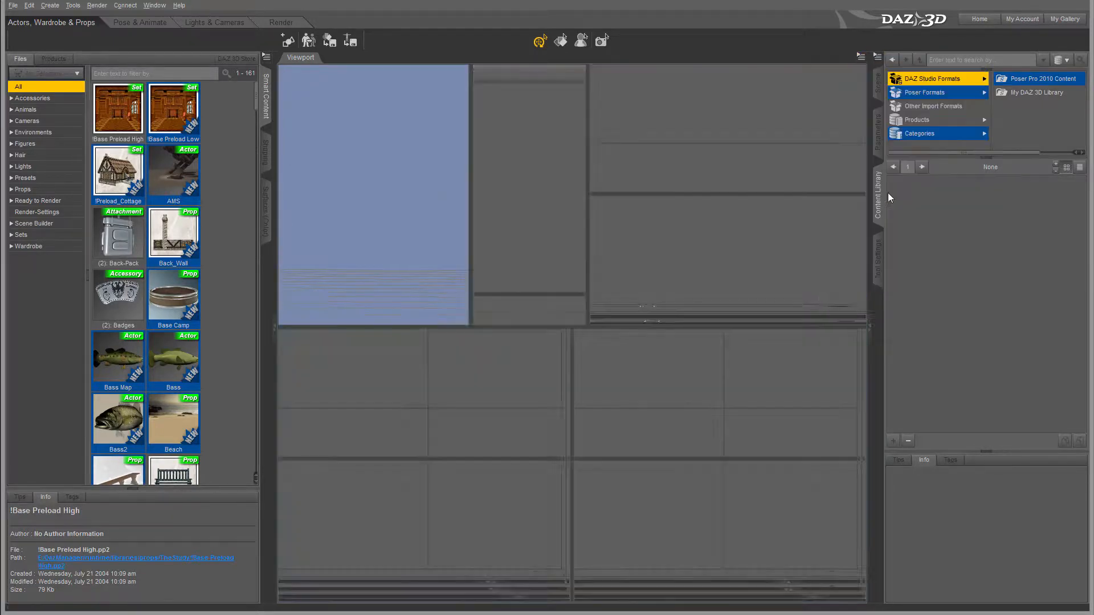
{"action": "left_click", "coordinate": [861, 57]}
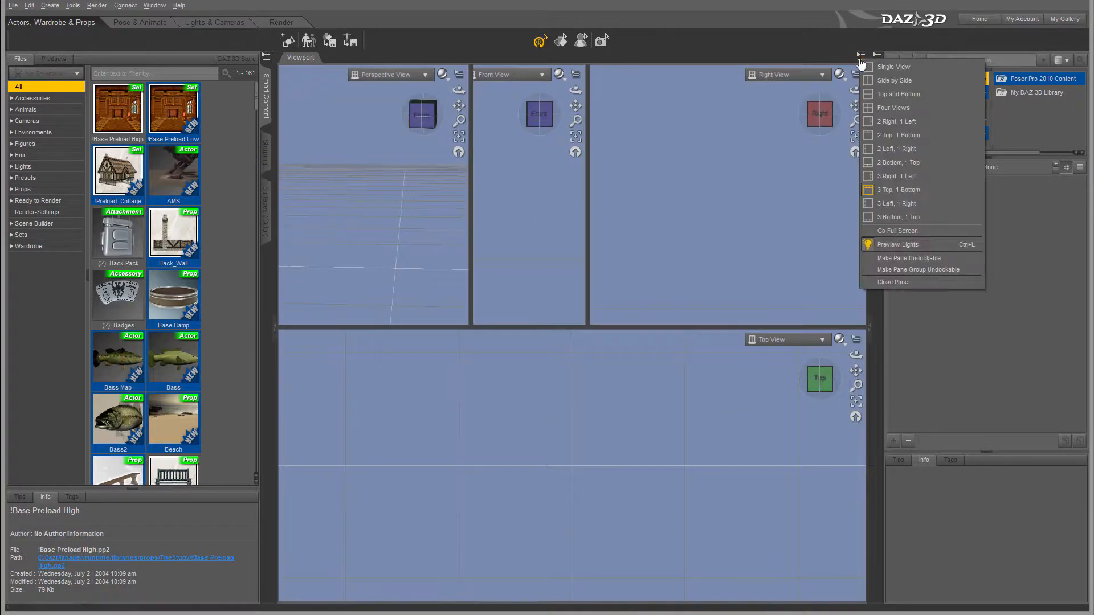
{"action": "left_click", "coordinate": [893, 66]}
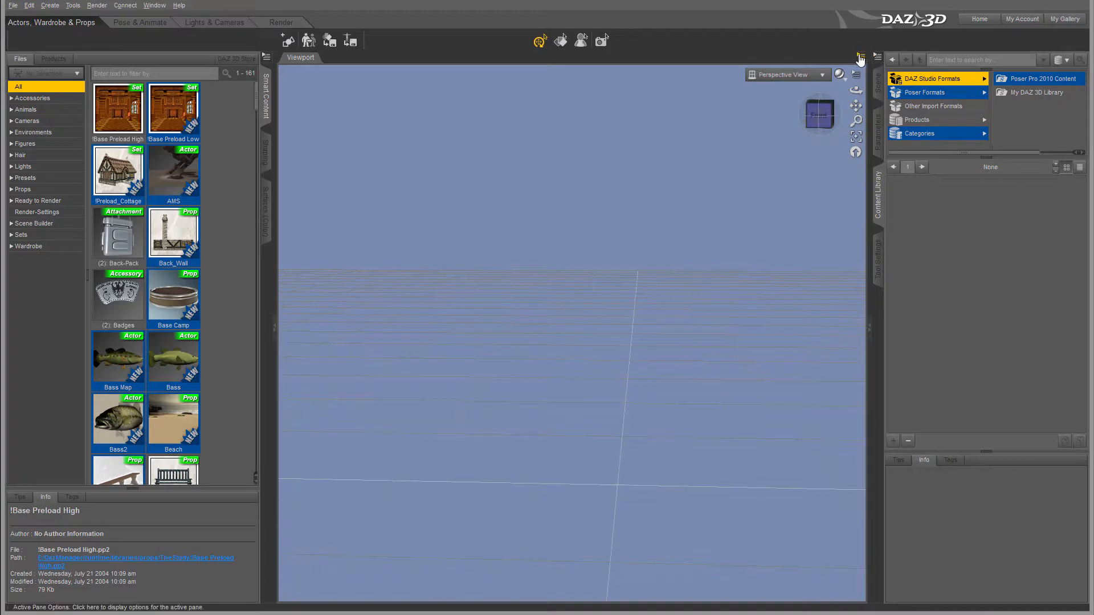
{"action": "mouse_move", "coordinate": [624, 306]}
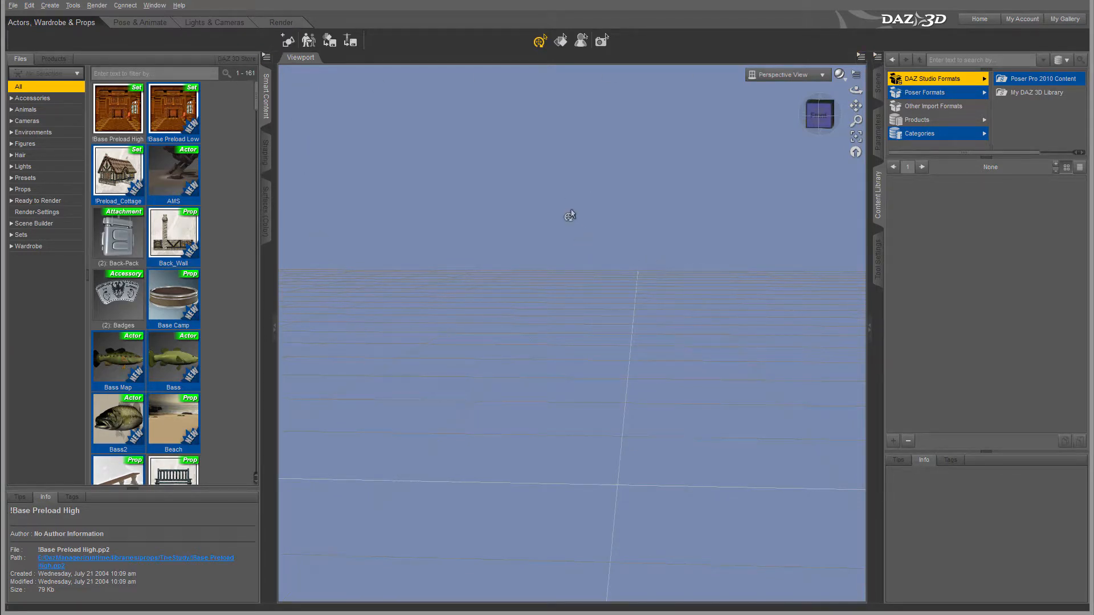
Step: Show the viewport context menu with Select All and Clear Selection choices
{"action": "right_click", "coordinate": [570, 216]}
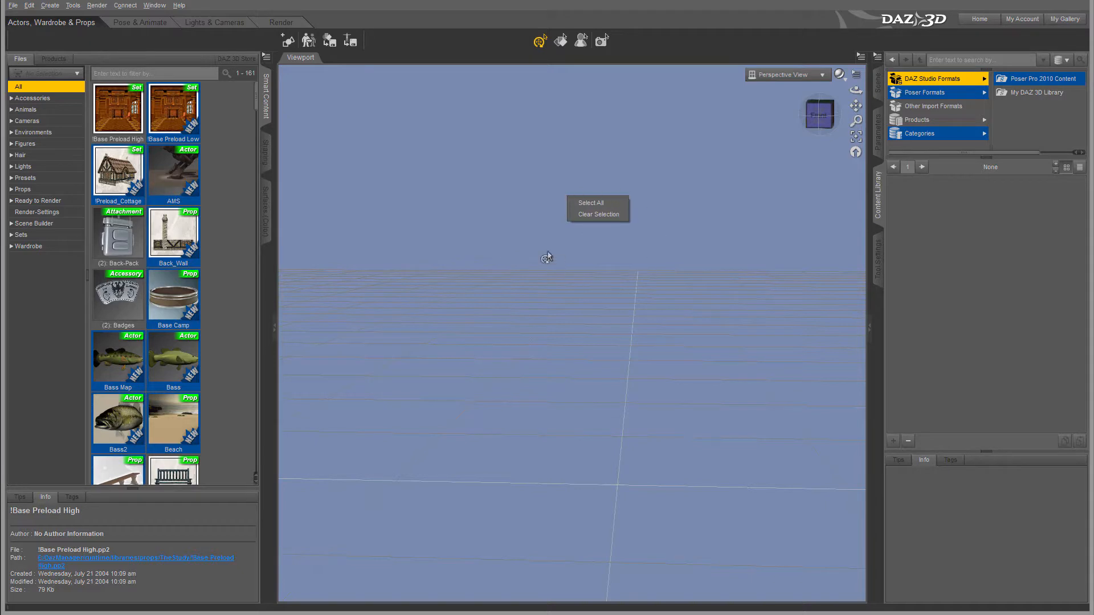